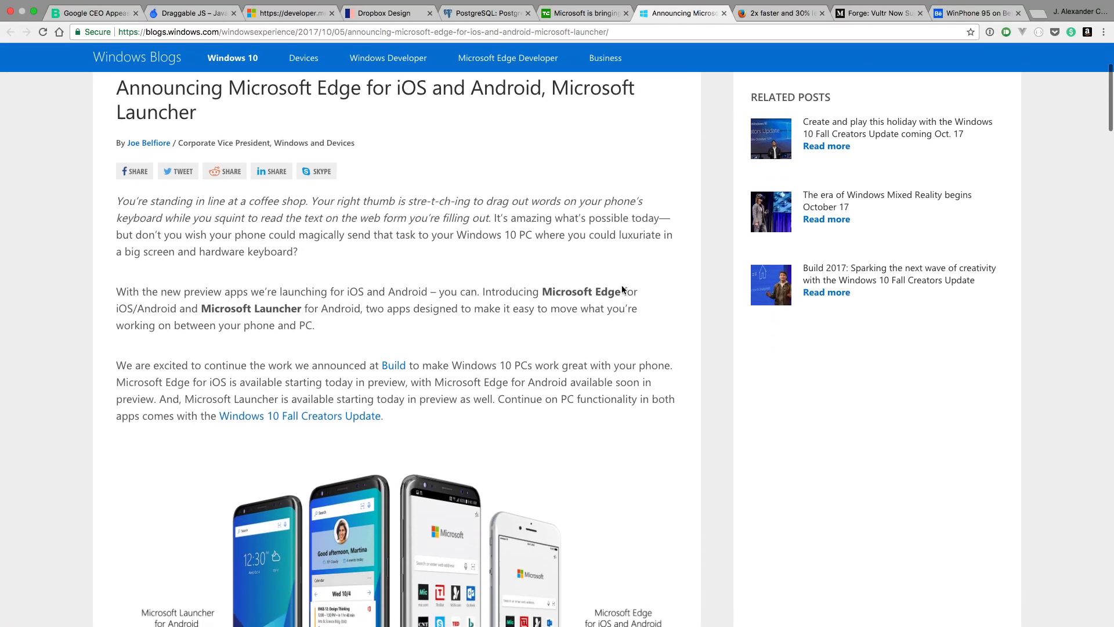
{"action": "scroll", "scroll_direction": "down", "scroll_amount": 3}
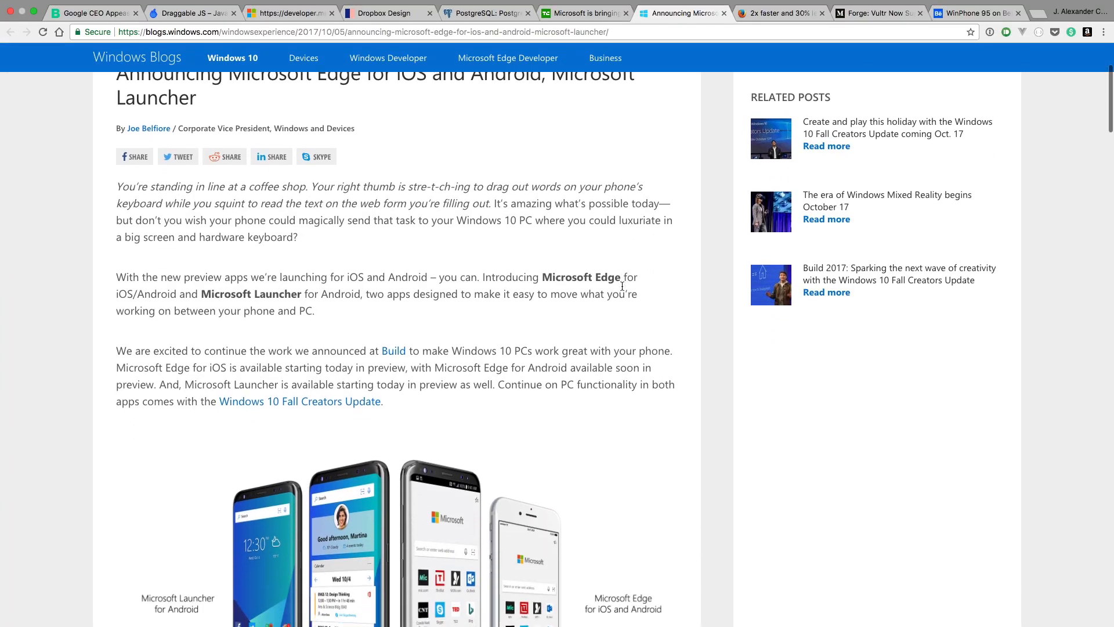
{"action": "scroll", "scroll_direction": "down", "scroll_amount": 3}
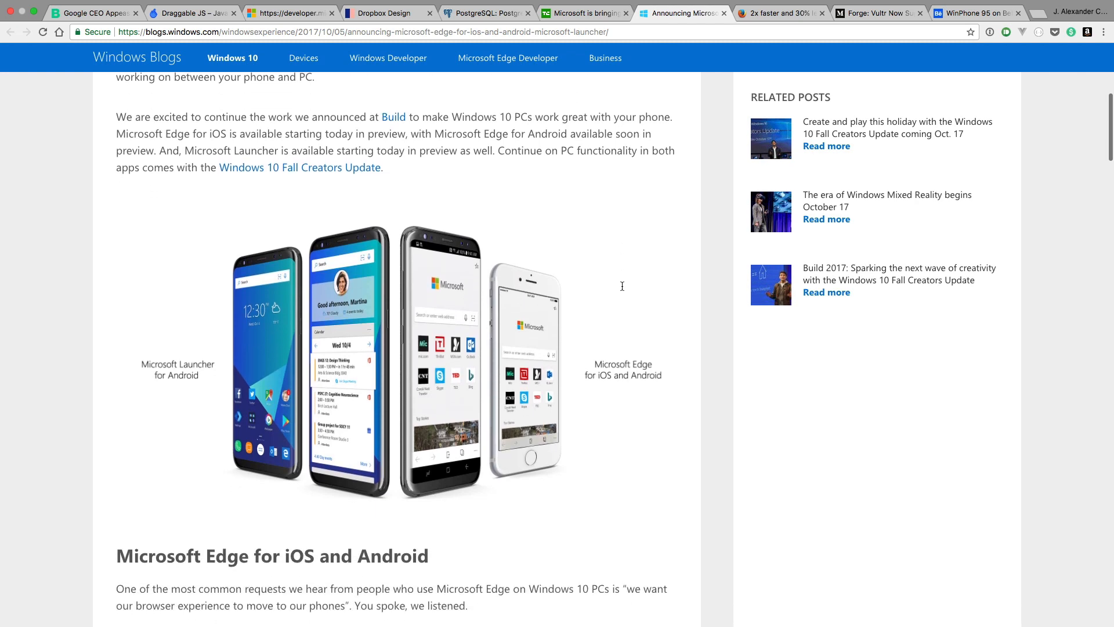
{"action": "scroll", "scroll_direction": "down", "scroll_amount": 3}
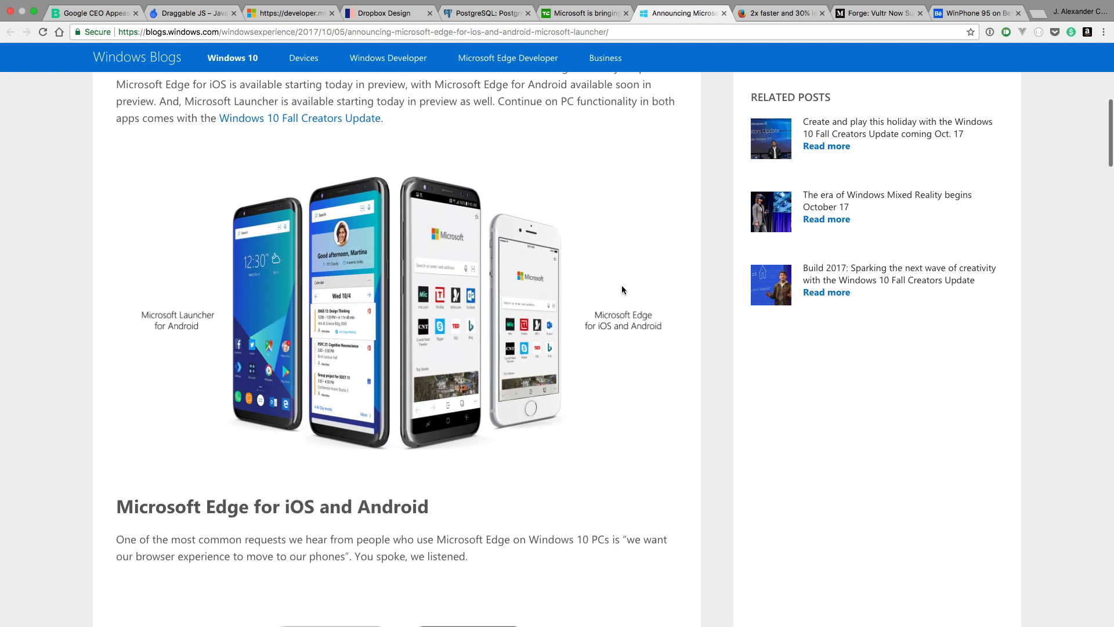
{"action": "scroll", "scroll_direction": "down", "scroll_amount": 3}
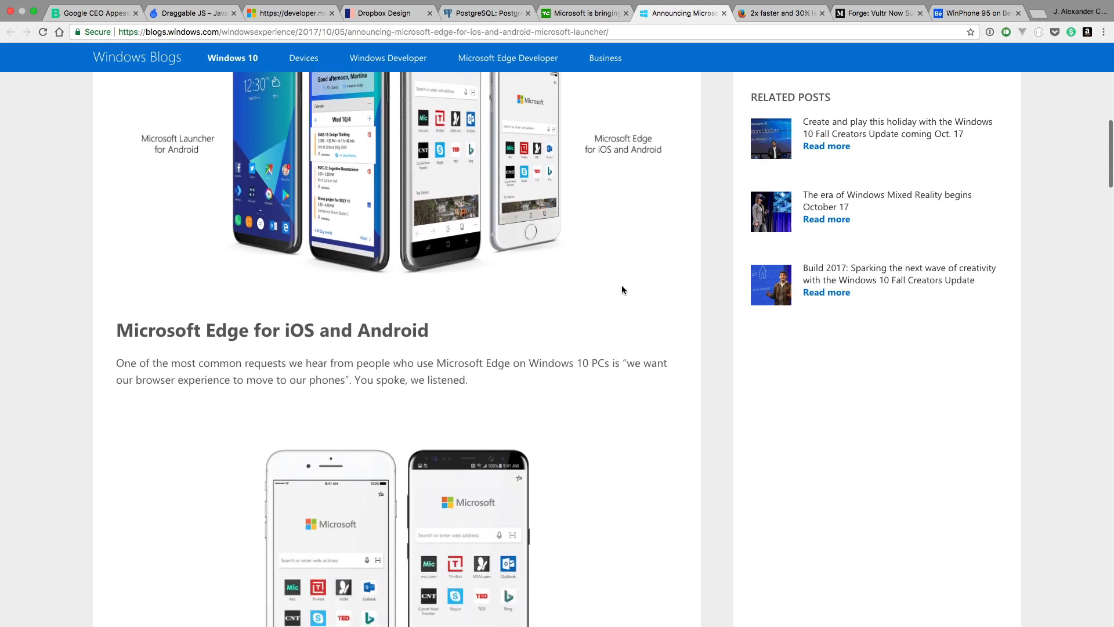
{"action": "scroll", "scroll_direction": "down", "scroll_amount": 3}
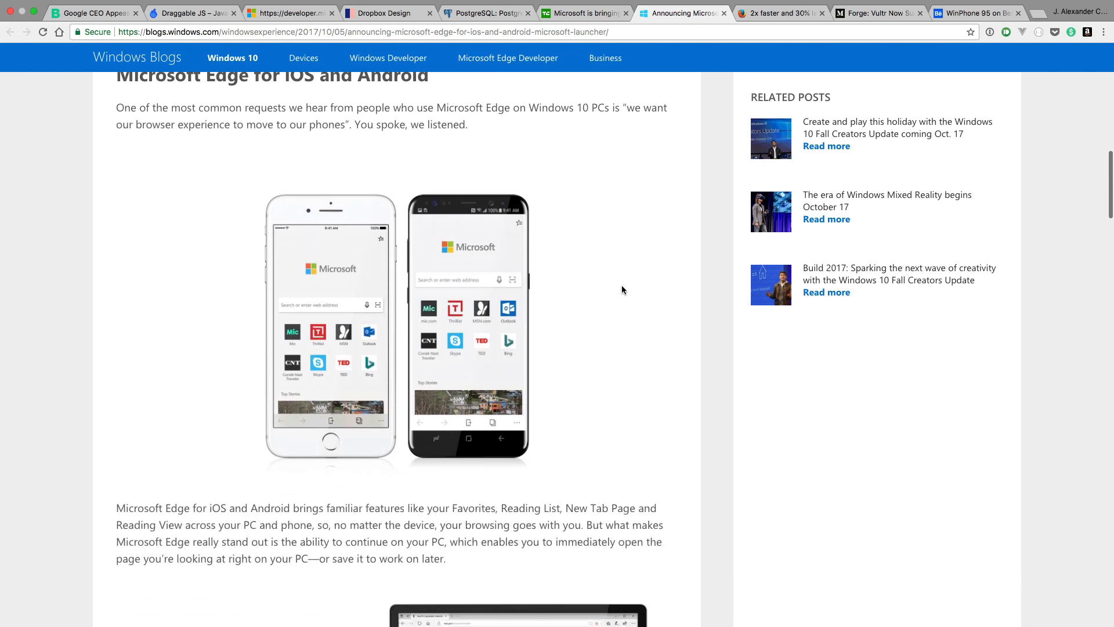
{"action": "scroll", "scroll_direction": "down", "scroll_amount": 3}
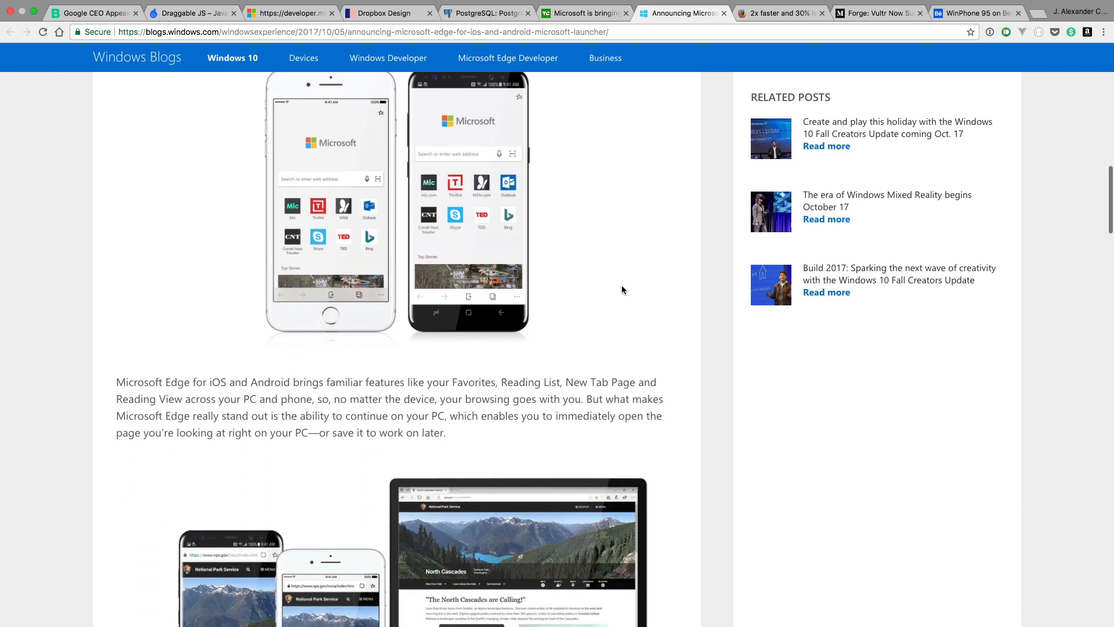
{"action": "scroll", "scroll_direction": "down", "scroll_amount": 3}
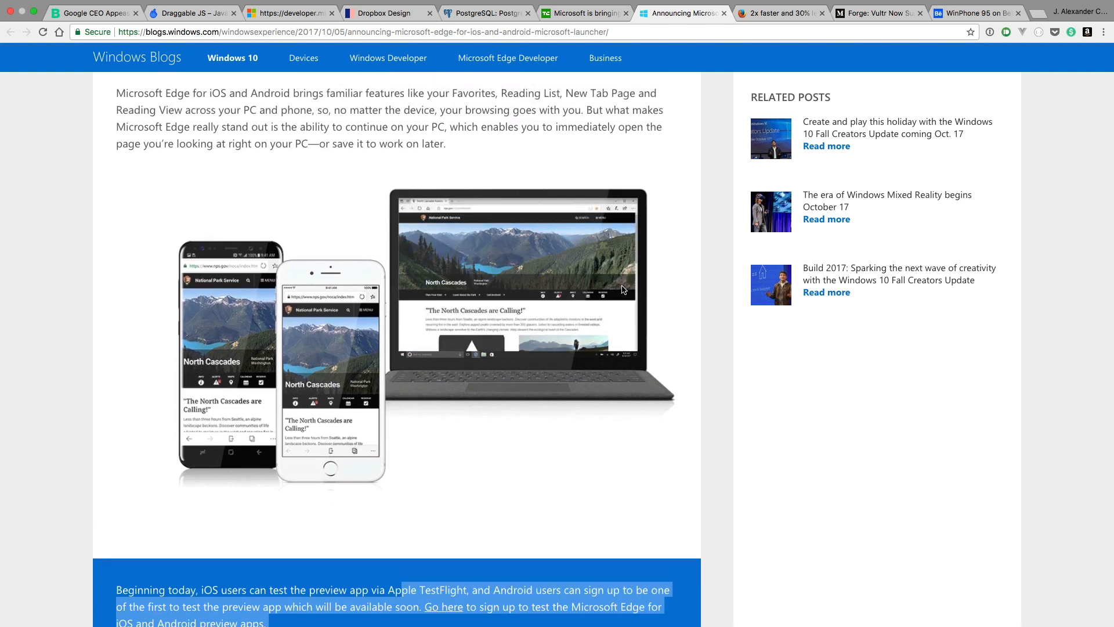
{"action": "scroll", "scroll_direction": "down", "scroll_amount": 3}
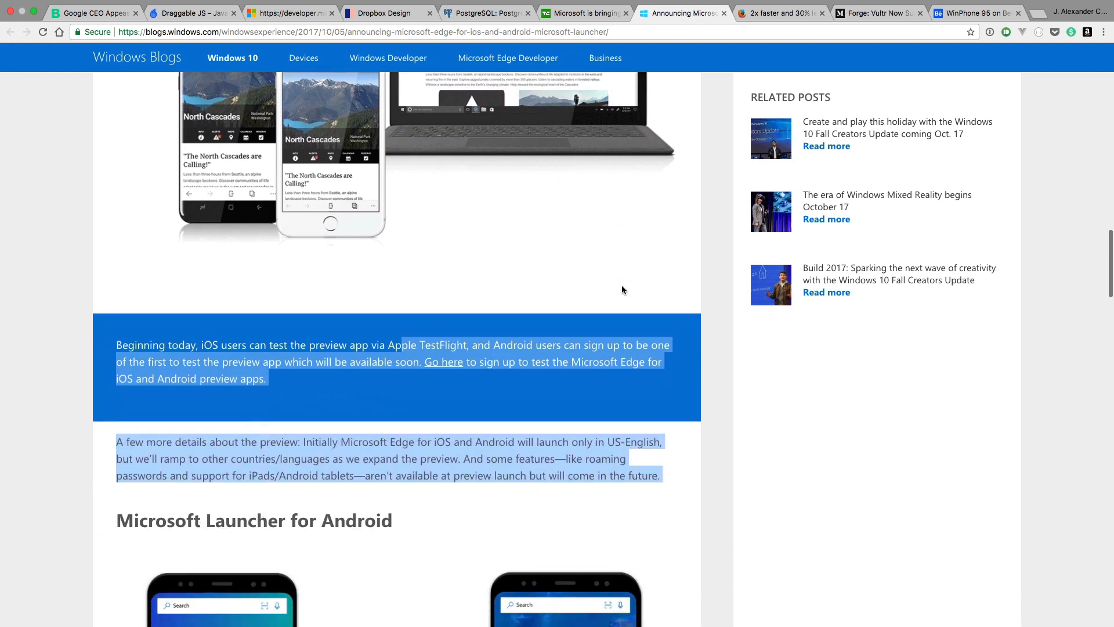
{"action": "scroll", "scroll_direction": "down", "scroll_amount": 3}
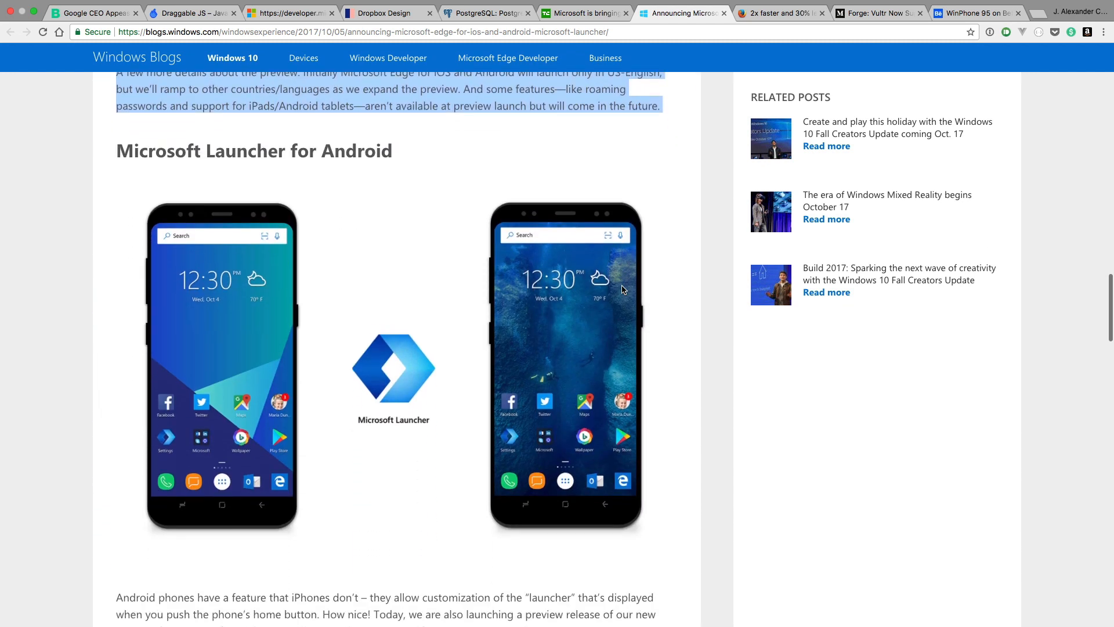
{"action": "scroll", "scroll_direction": "down", "scroll_amount": 3}
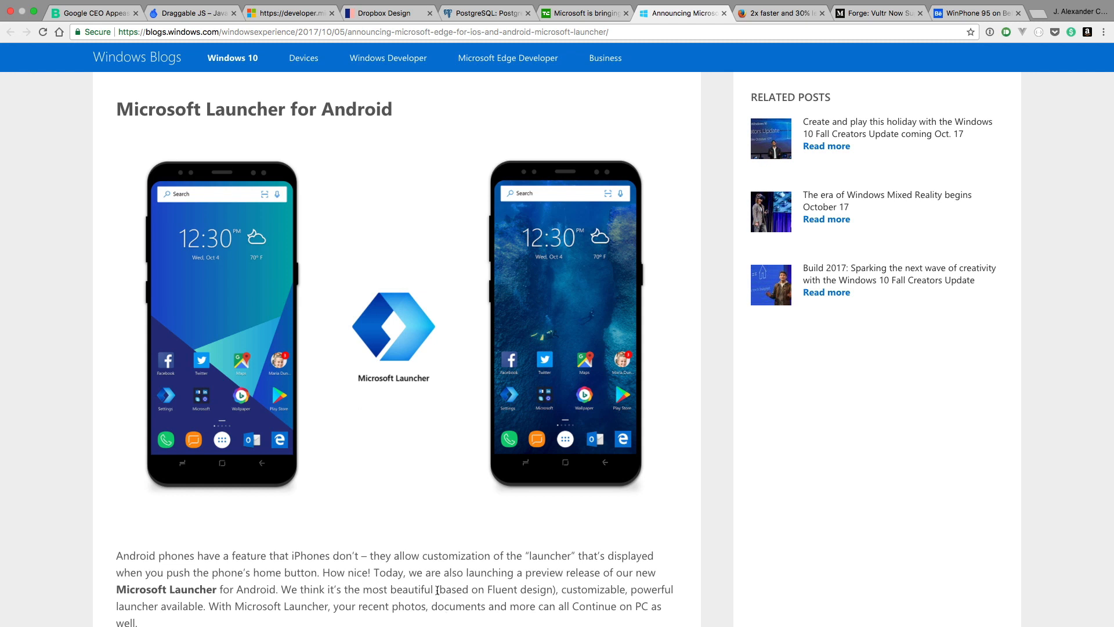
{"action": "scroll", "scroll_direction": "down", "scroll_amount": 3}
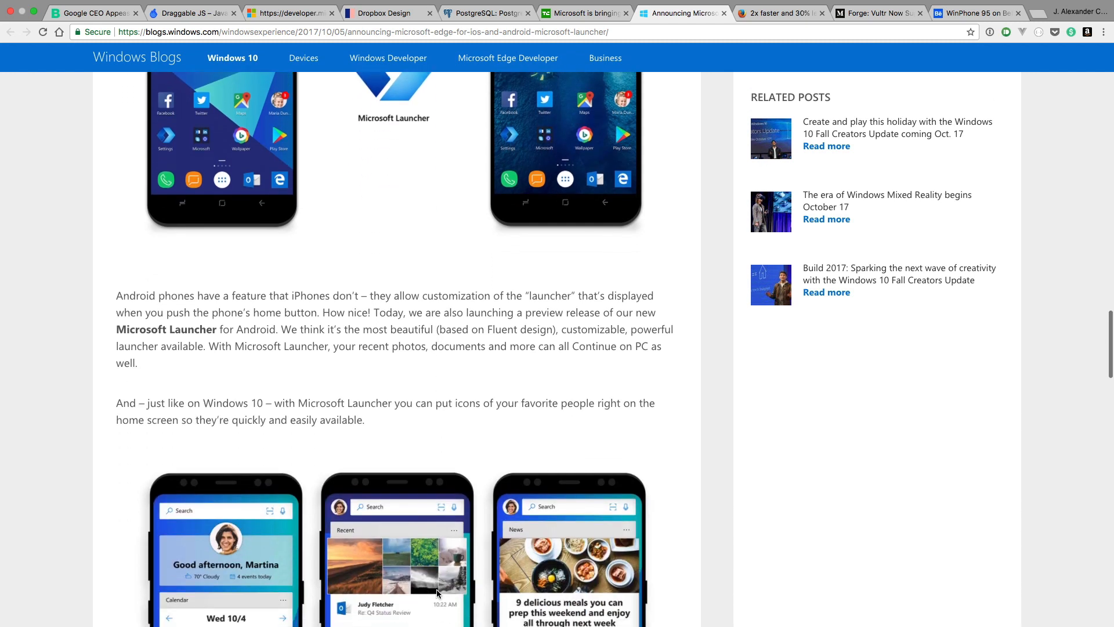
{"action": "scroll", "scroll_direction": "down", "scroll_amount": 3}
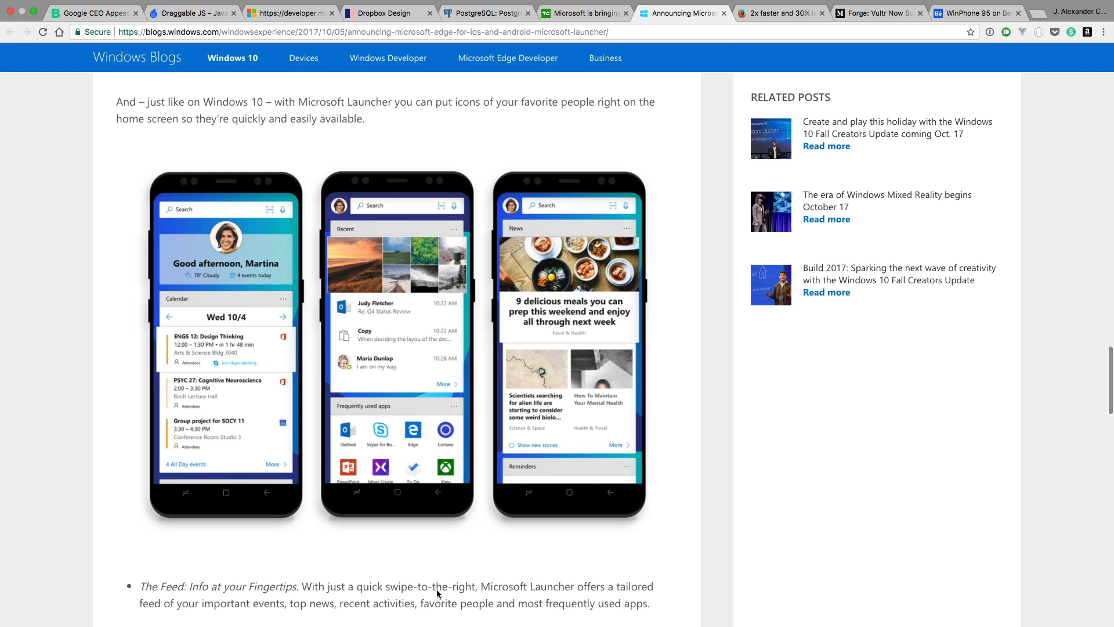
{"action": "scroll", "scroll_direction": "down", "scroll_amount": 3}
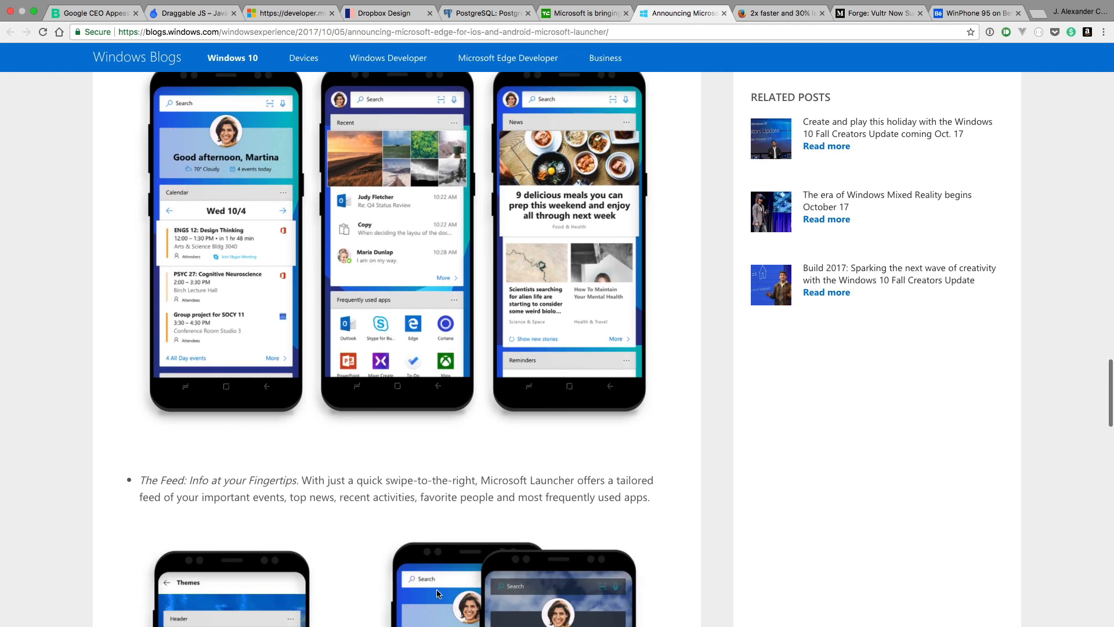
{"action": "scroll", "scroll_direction": "down", "scroll_amount": 3}
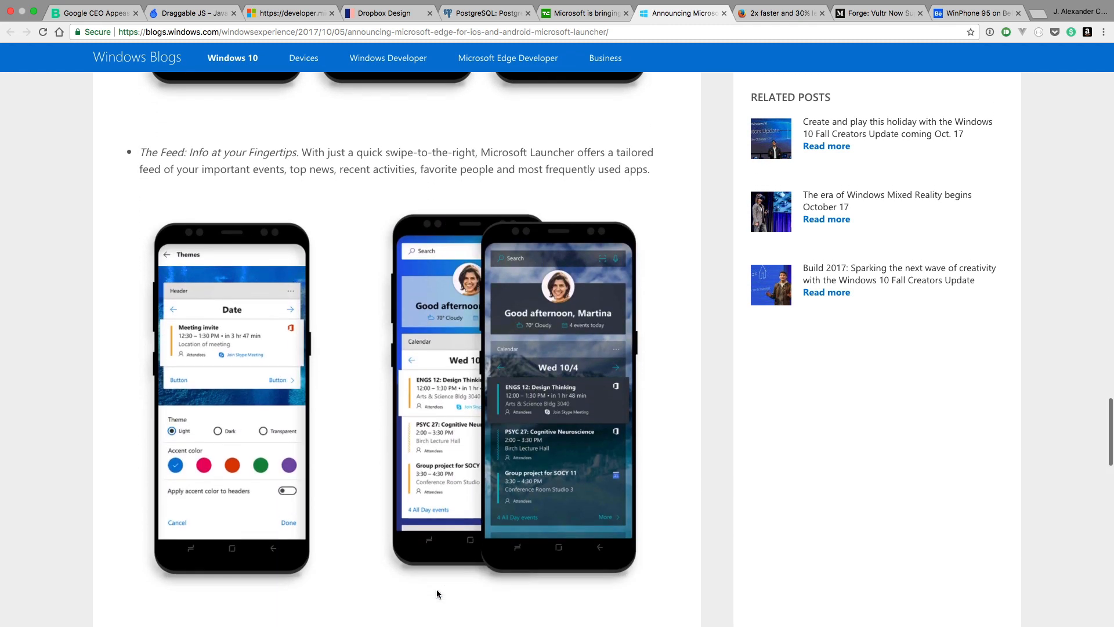
{"action": "scroll", "scroll_direction": "down", "scroll_amount": 3}
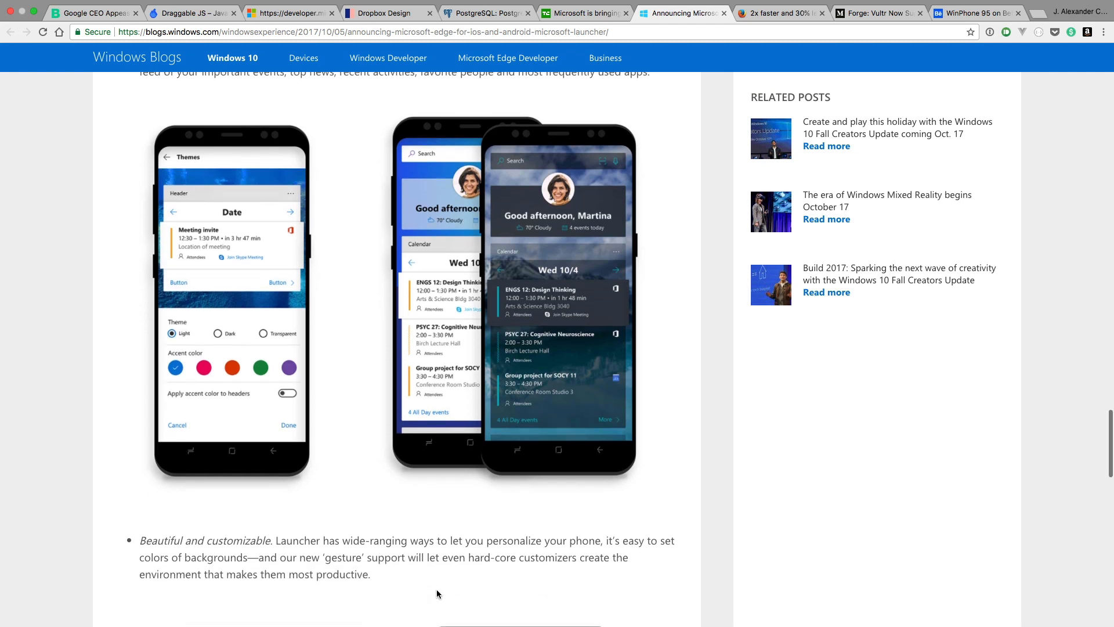
{"action": "scroll", "scroll_direction": "down", "scroll_amount": 3}
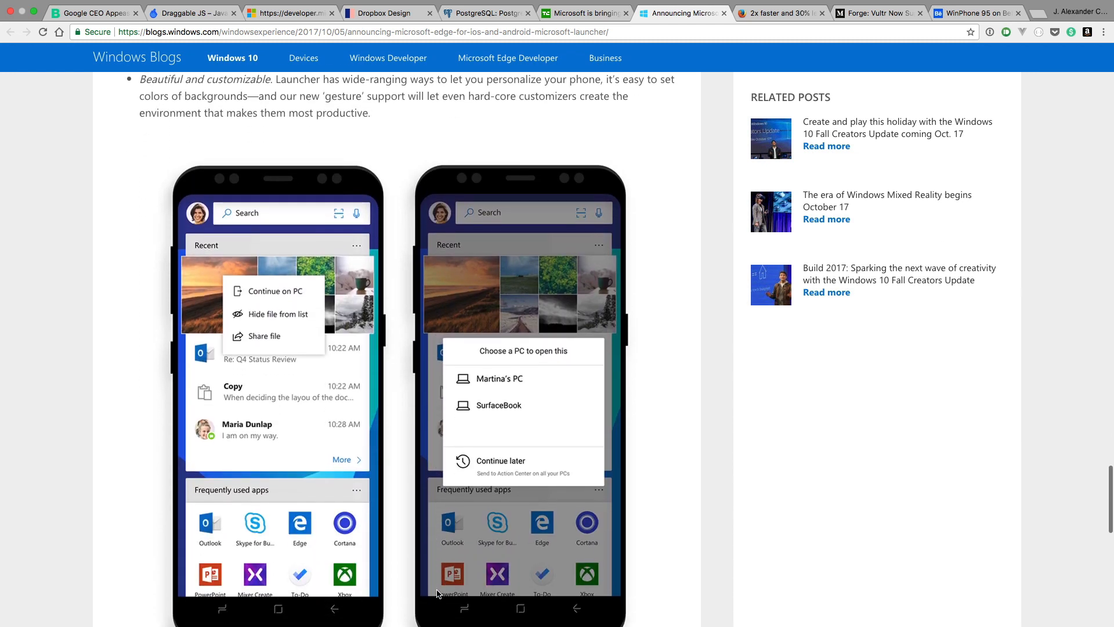
{"action": "scroll", "scroll_direction": "down", "scroll_amount": 3}
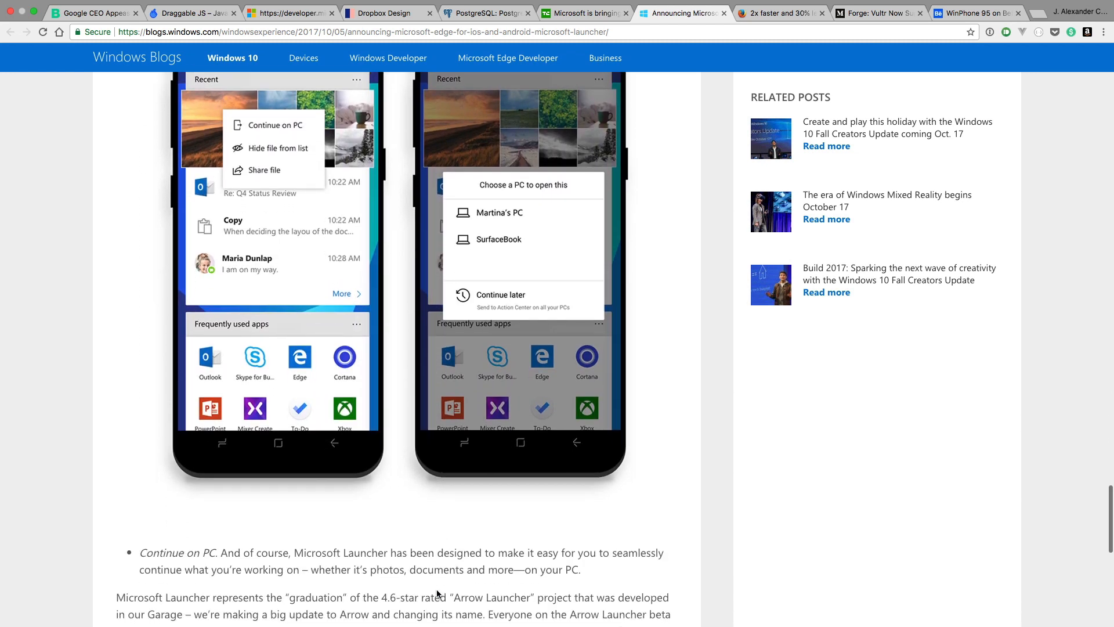
{"action": "scroll", "scroll_direction": "down", "scroll_amount": 3}
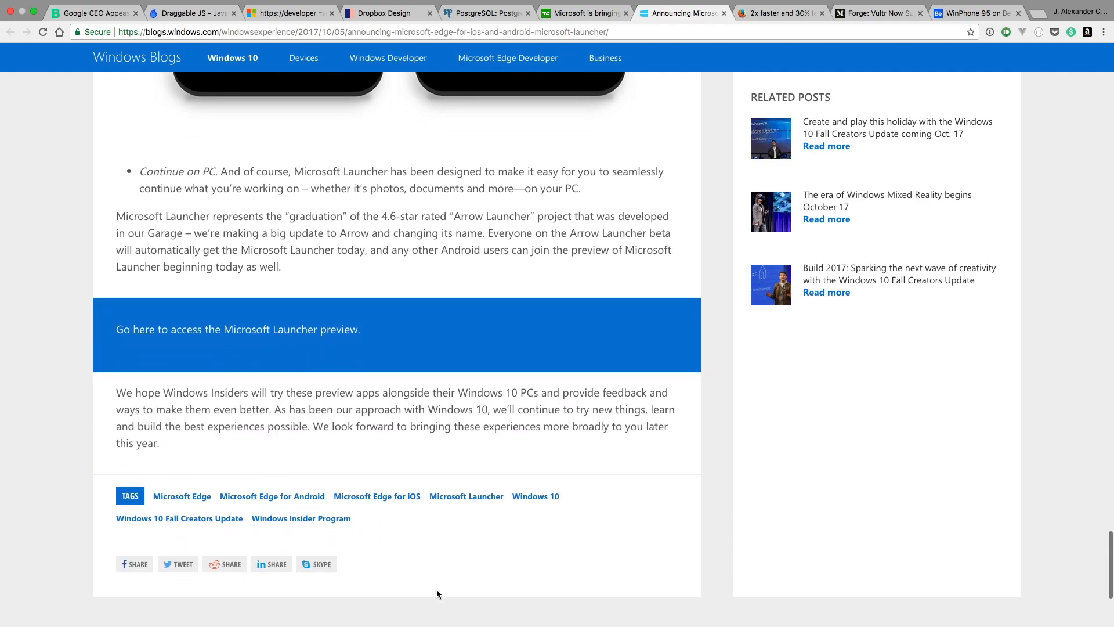